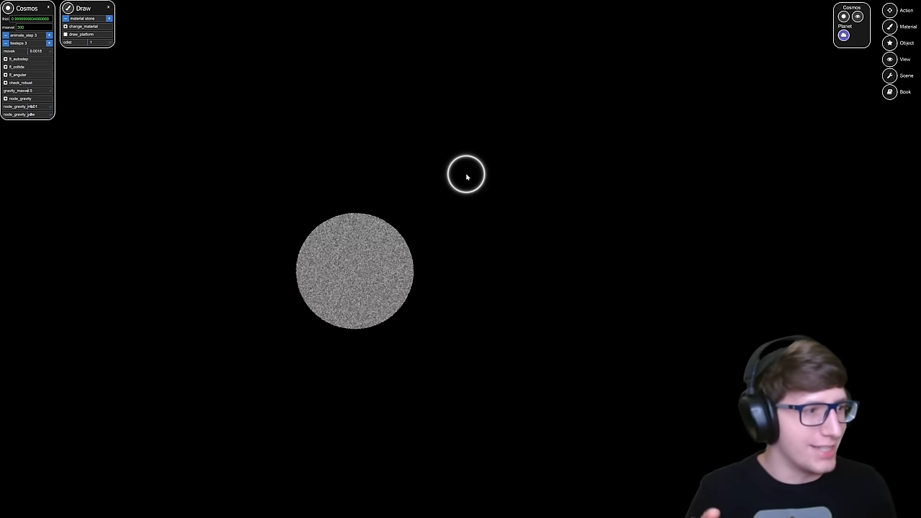
{"action": "mouse_move", "coordinate": [357, 273]}
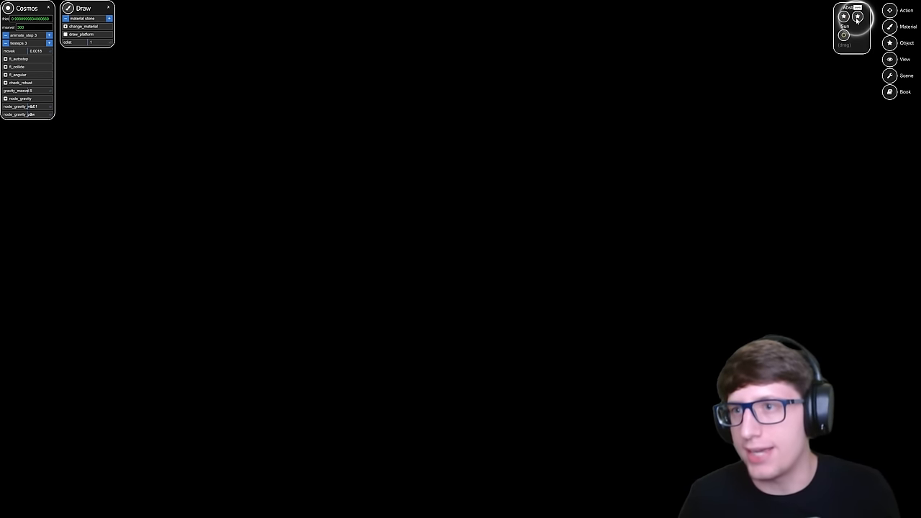
Size the Sun stamp and place it at the canvas centre
{"action": "left_click_drag", "start_coordinate": [856, 17], "coordinate": [385, 232]}
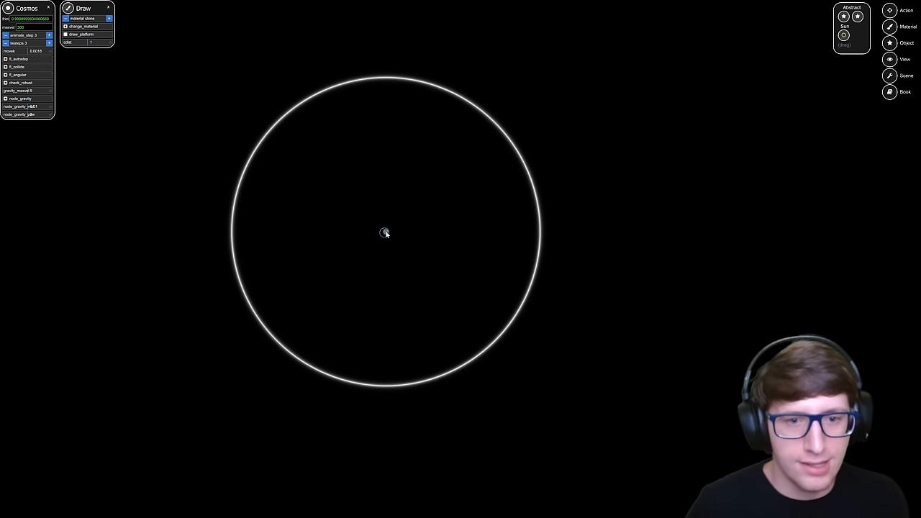
{"action": "left_click", "coordinate": [385, 232]}
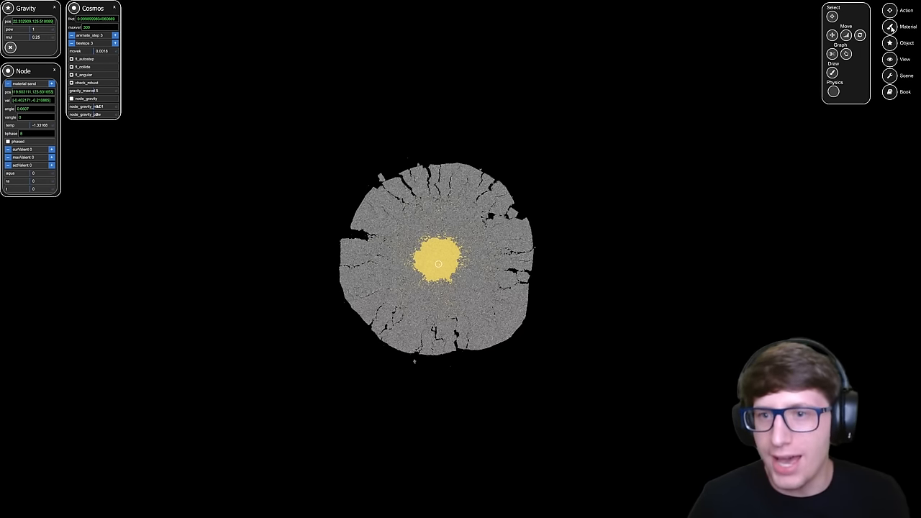
Draw a bending metal wall around the sand star, above, right and below it
{"action": "left_click", "coordinate": [890, 27]}
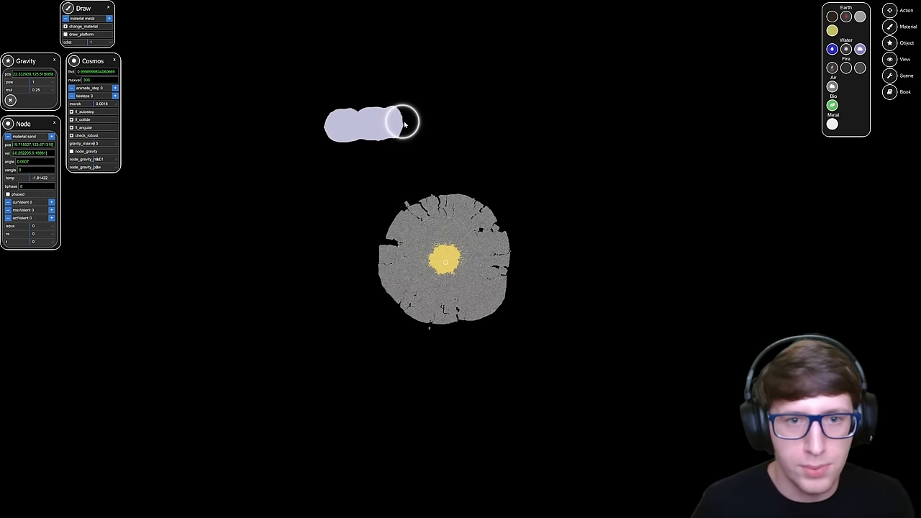
{"action": "left_click_drag", "start_coordinate": [405, 124], "coordinate": [476, 120]}
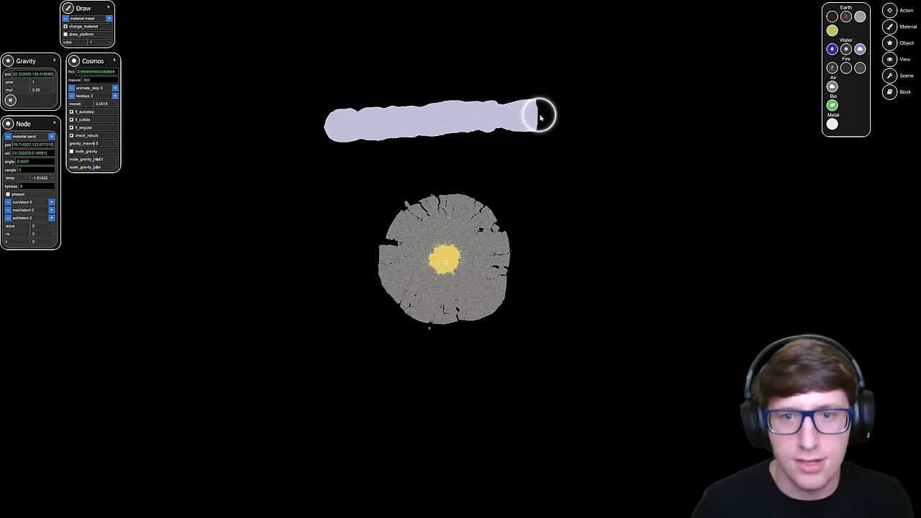
{"action": "left_click_drag", "start_coordinate": [540, 116], "coordinate": [579, 168]}
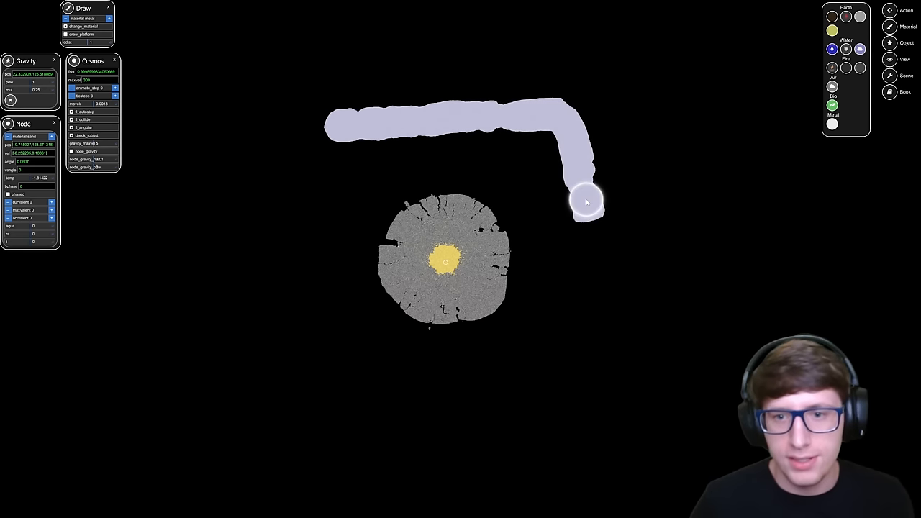
{"action": "left_click_drag", "start_coordinate": [586, 201], "coordinate": [597, 288]}
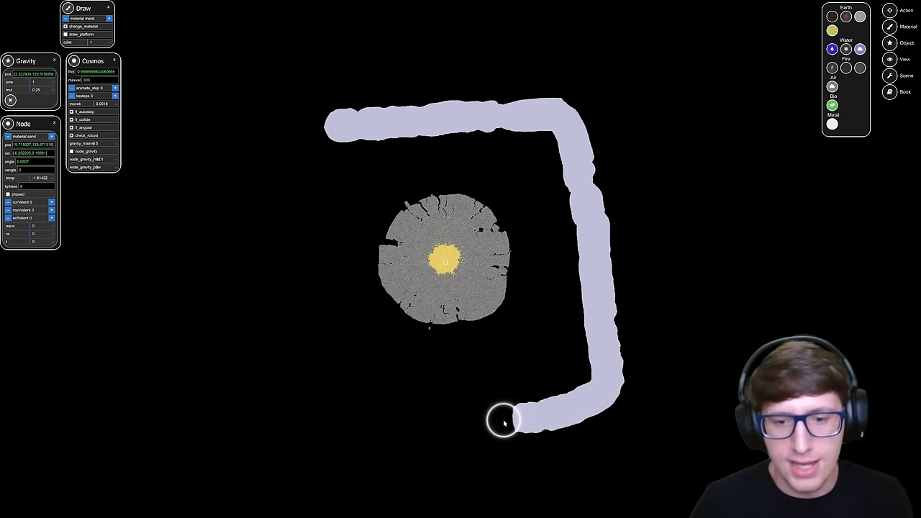
{"action": "left_click_drag", "start_coordinate": [503, 421], "coordinate": [445, 432]}
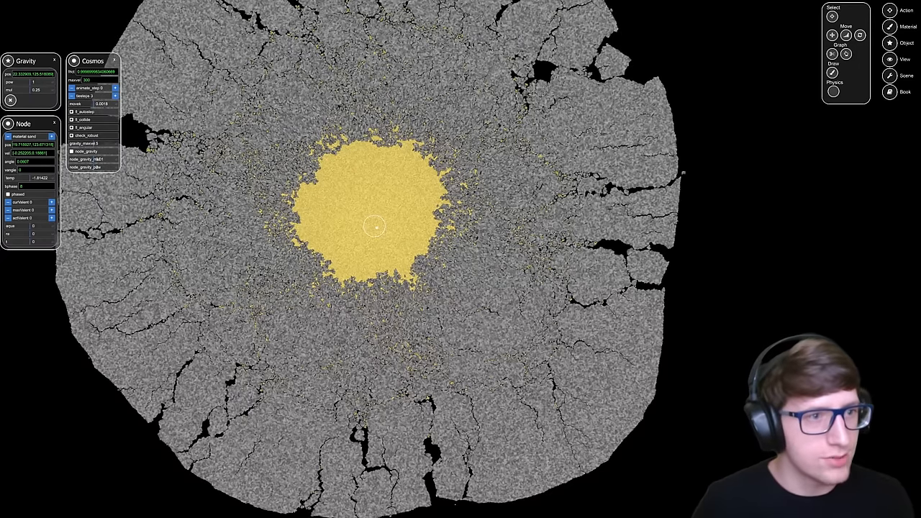
Lower the Gravity 'mul' slider from 0.25 to about 0.16
{"action": "left_click_drag", "start_coordinate": [36, 90], "coordinate": [18, 89]}
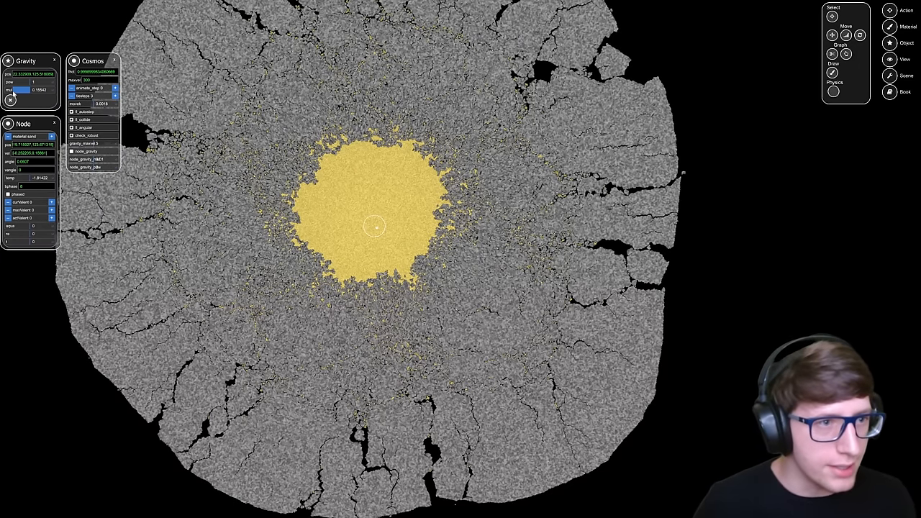
{"action": "left_click_drag", "start_coordinate": [29, 90], "coordinate": [11, 89]}
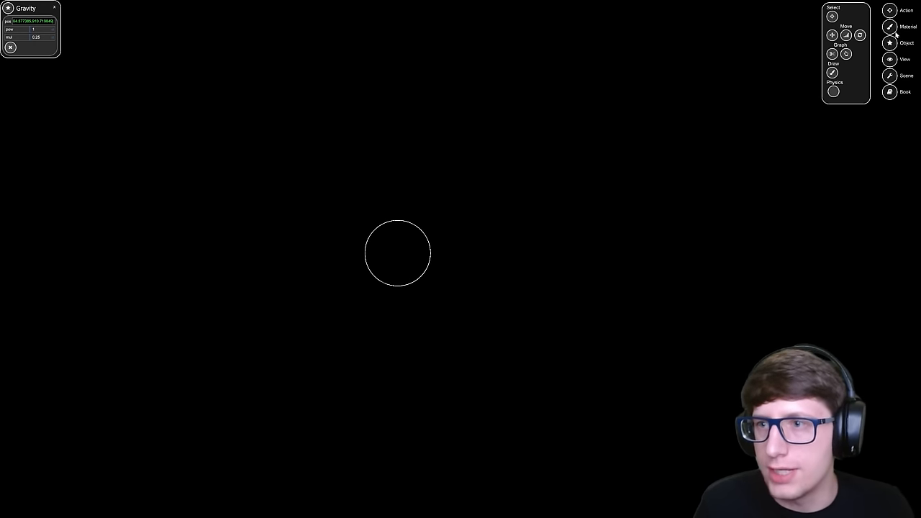
Paint air particles around the gravity point, then return to the Select tools
{"action": "left_click", "coordinate": [890, 27]}
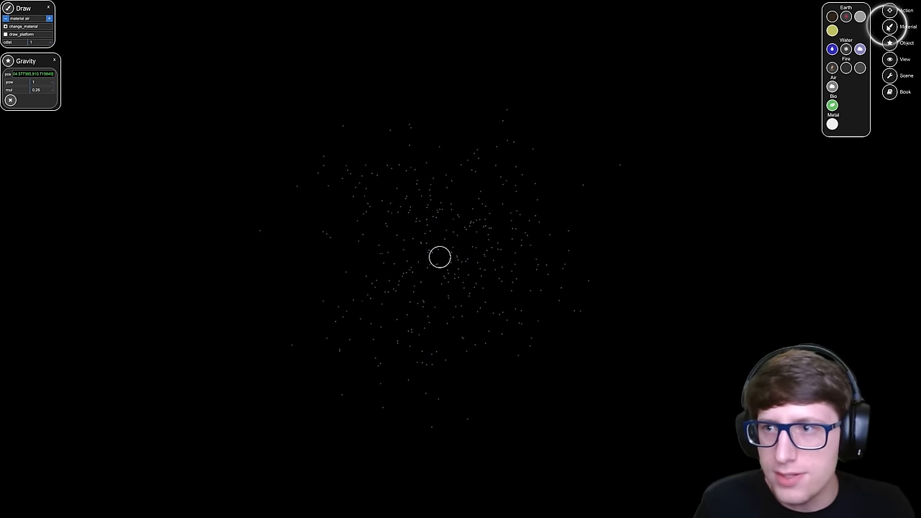
{"action": "left_click", "coordinate": [890, 10]}
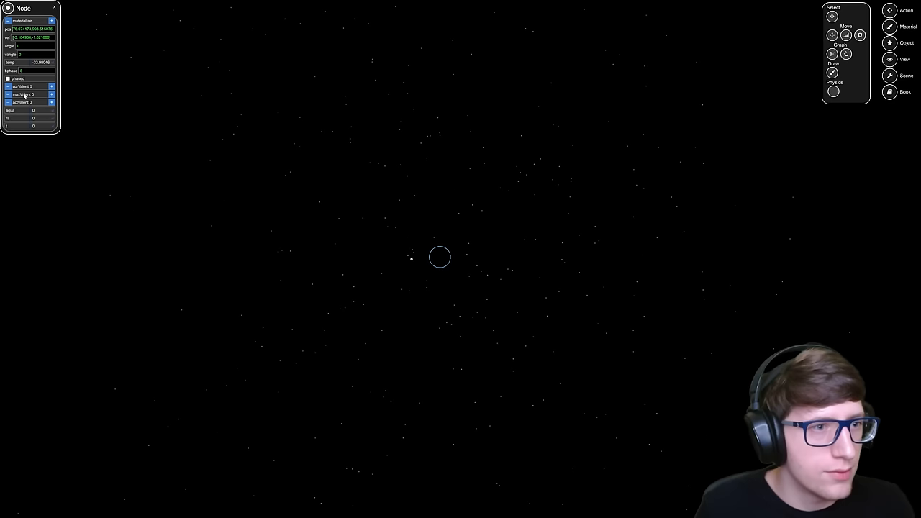
Close the Node panel and open the Cosmos settings as gravity gathers the air
{"action": "left_click", "coordinate": [898, 26]}
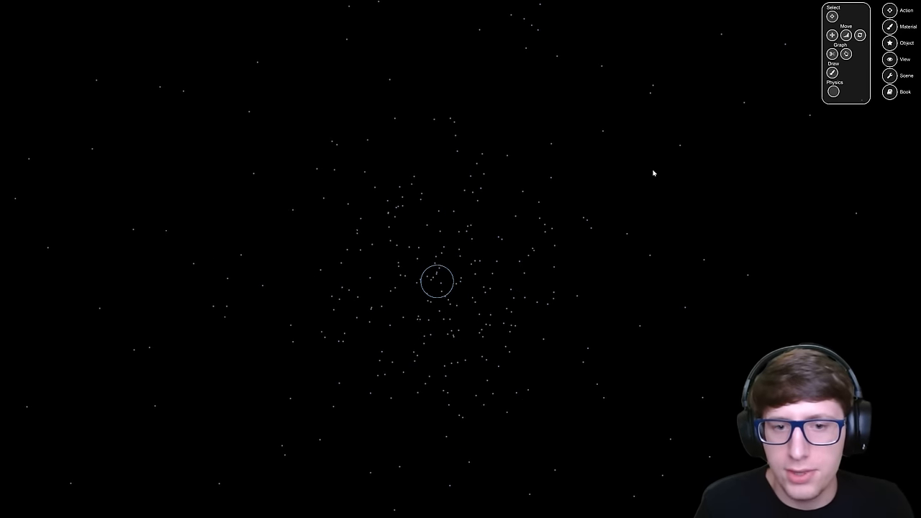
{"action": "left_click", "coordinate": [905, 26]}
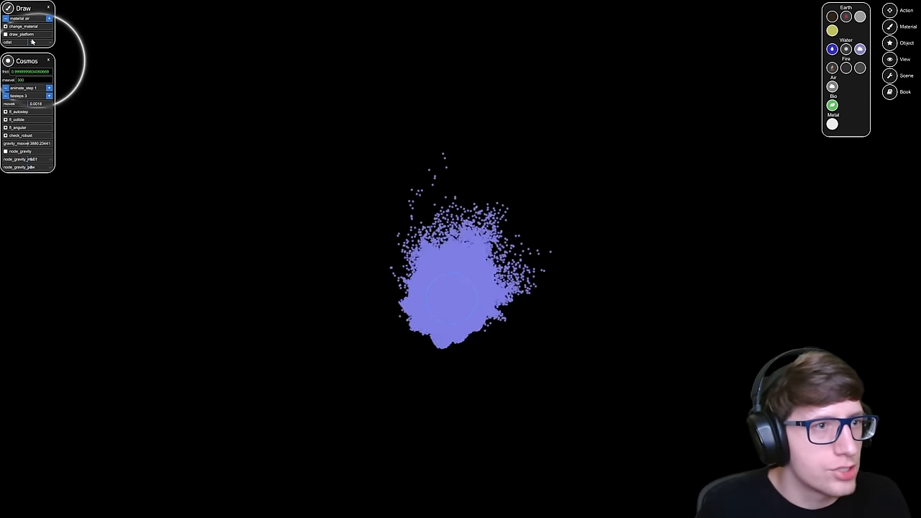
Open the Cosmos panel while the air cloud collapses into a glowing star
{"action": "left_click", "coordinate": [905, 26]}
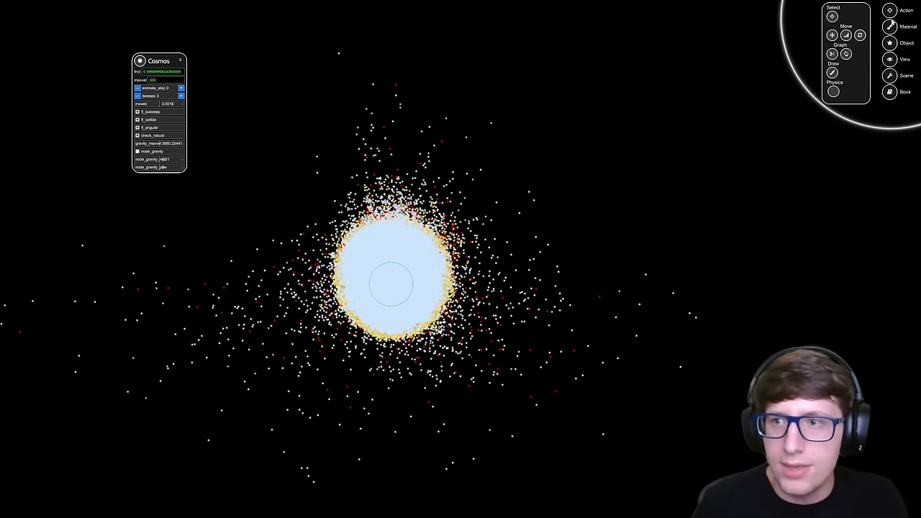
Open the Action toolbox while the star's particle halo spreads
{"action": "left_click", "coordinate": [906, 27]}
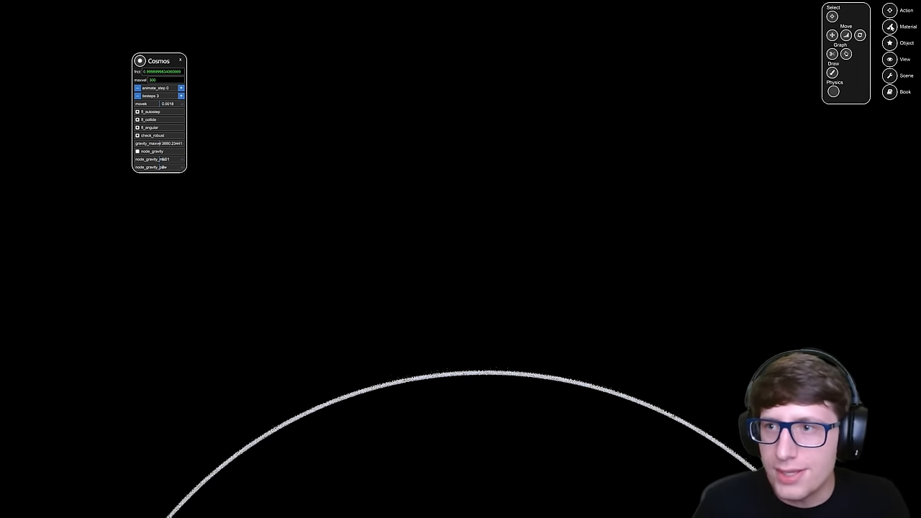
Choose stone as the drawing material in the Material toolbox
{"action": "left_click", "coordinate": [891, 27]}
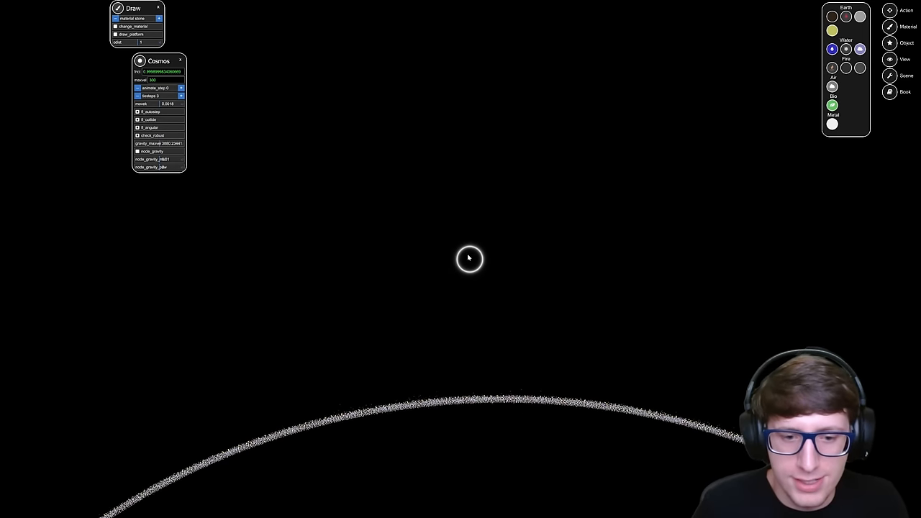
{"action": "left_click", "coordinate": [468, 270]}
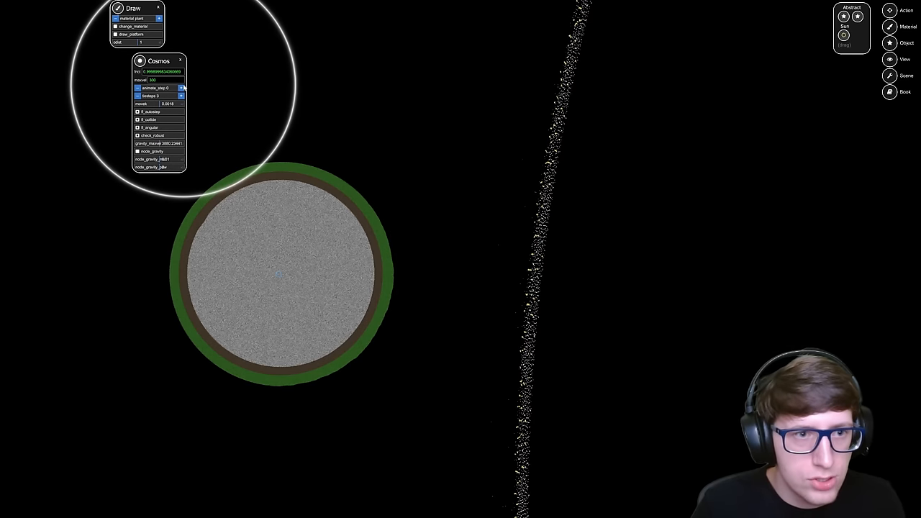
Switch on the animation step in the Cosmos panel
{"action": "left_click", "coordinate": [181, 88]}
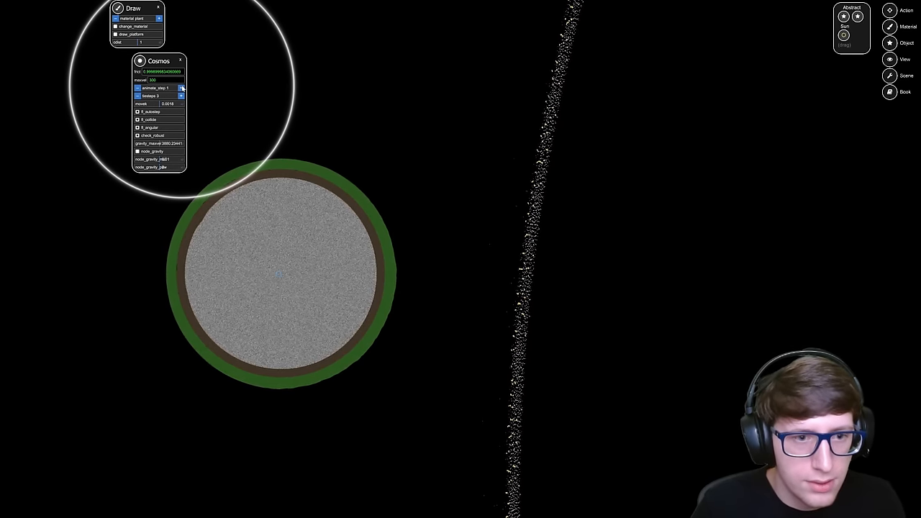